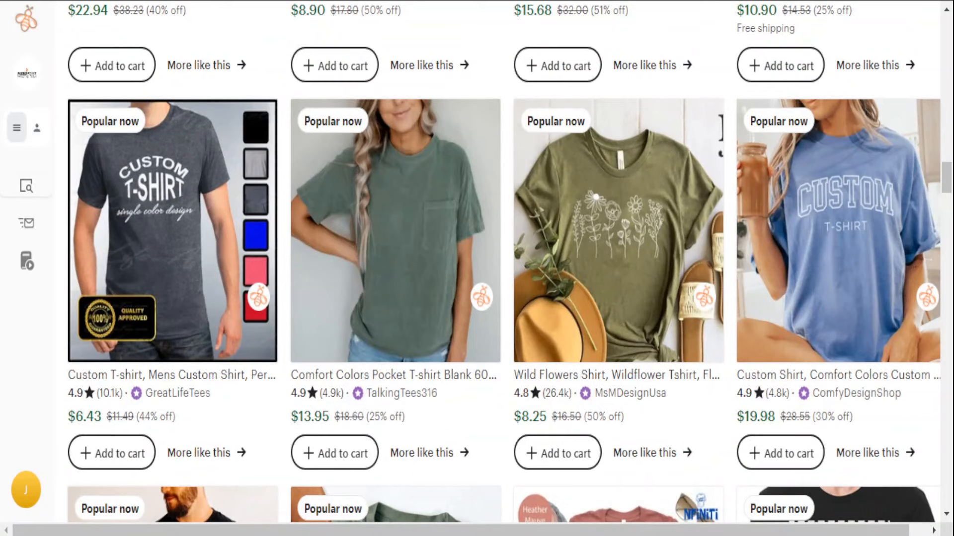
Expand the EverBee sidebar menu and pick a research tool from the list.
click(17, 129)
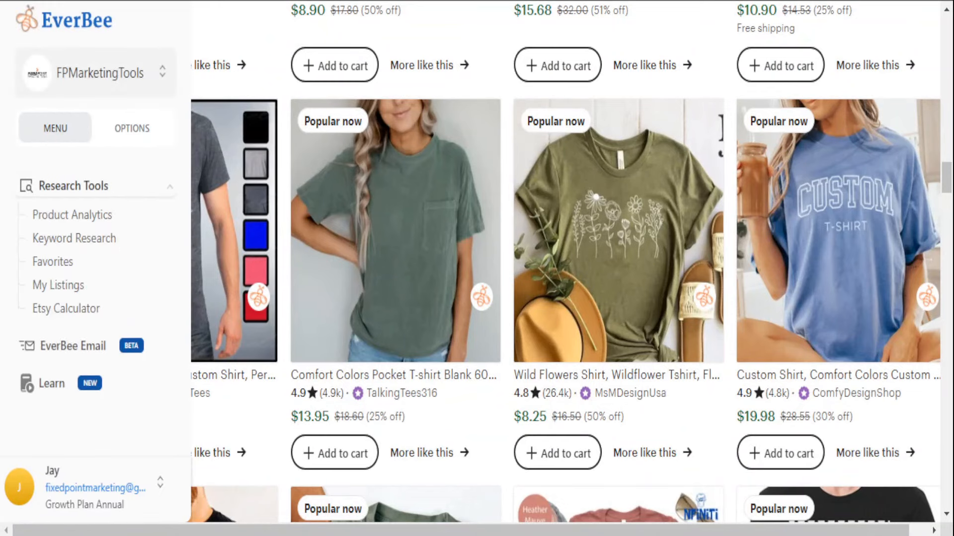
click(72, 215)
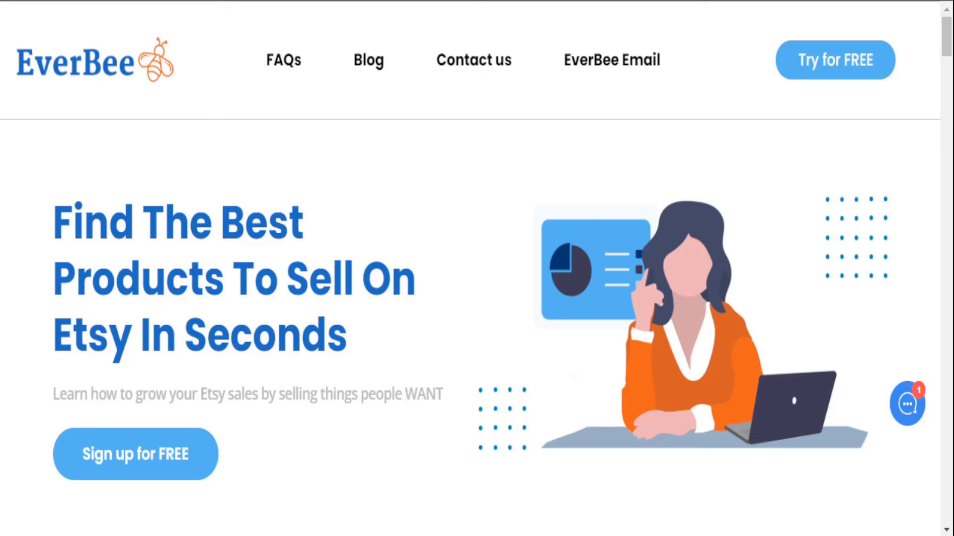
mouse_move(314, 119)
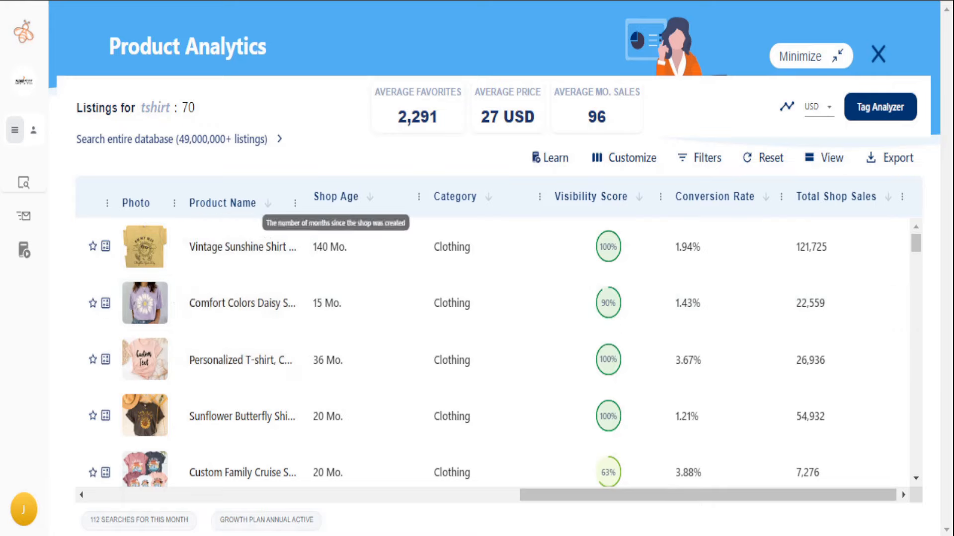
mouse_move(455, 197)
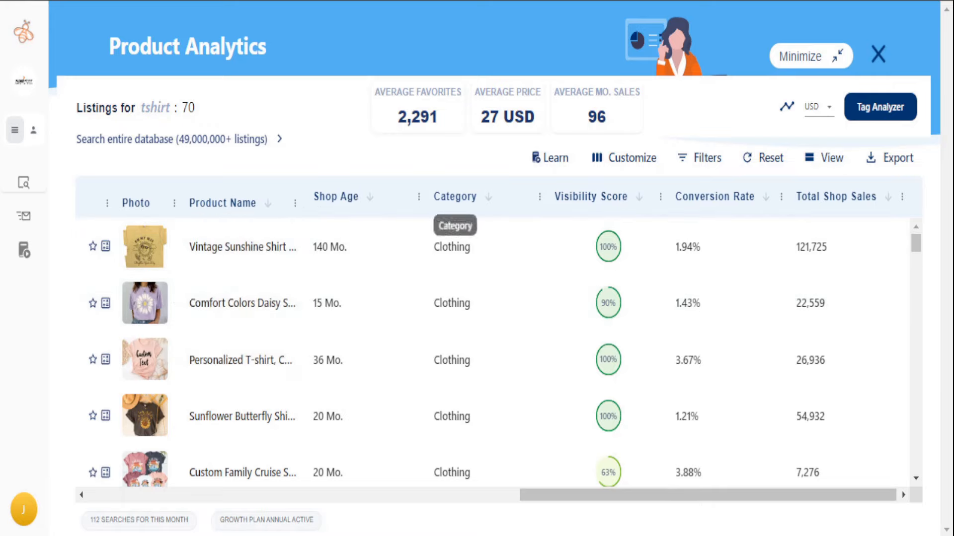
mouse_move(454, 196)
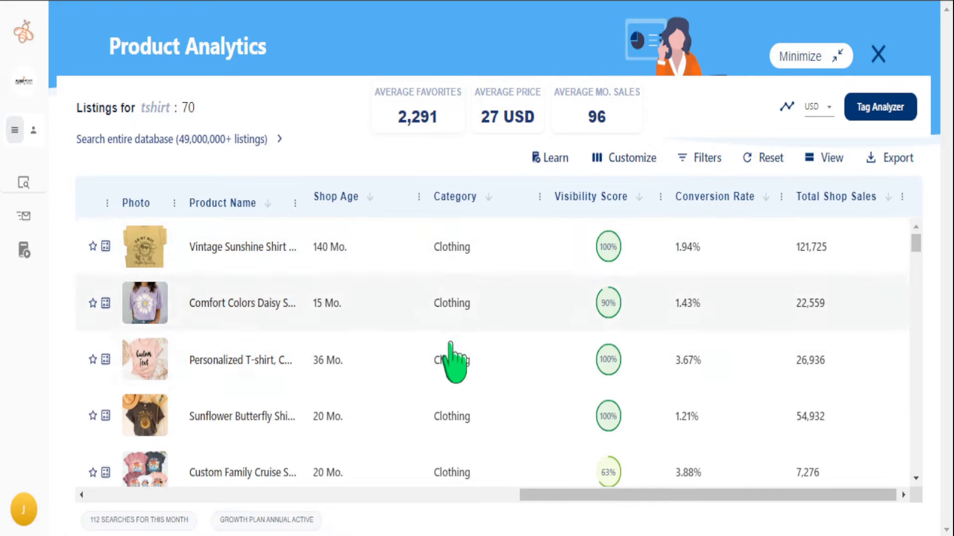
mouse_move(470, 302)
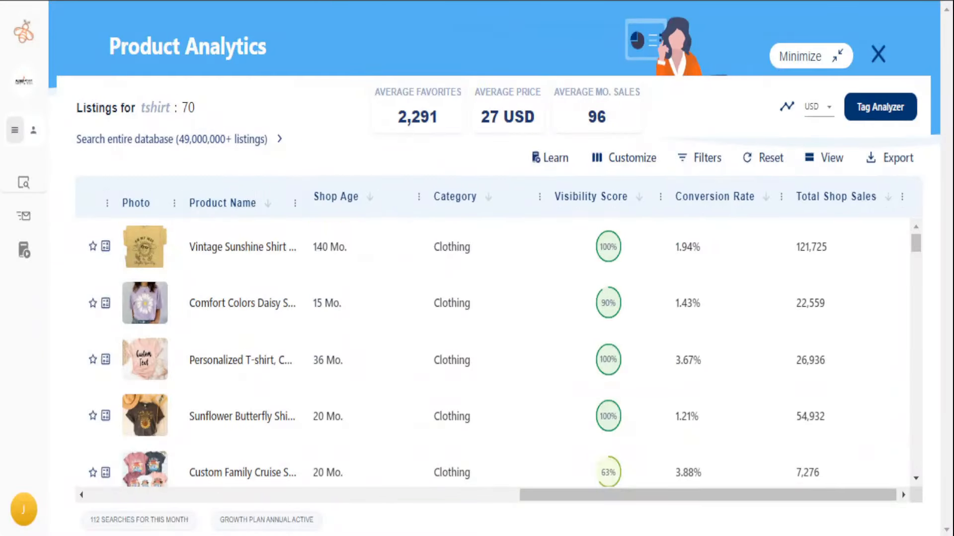
mouse_move(144, 303)
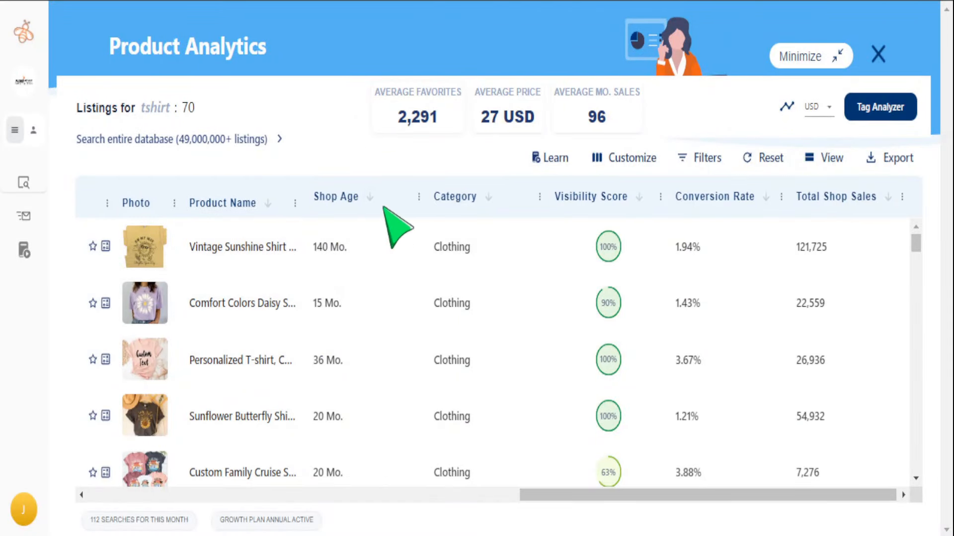
mouse_move(372, 219)
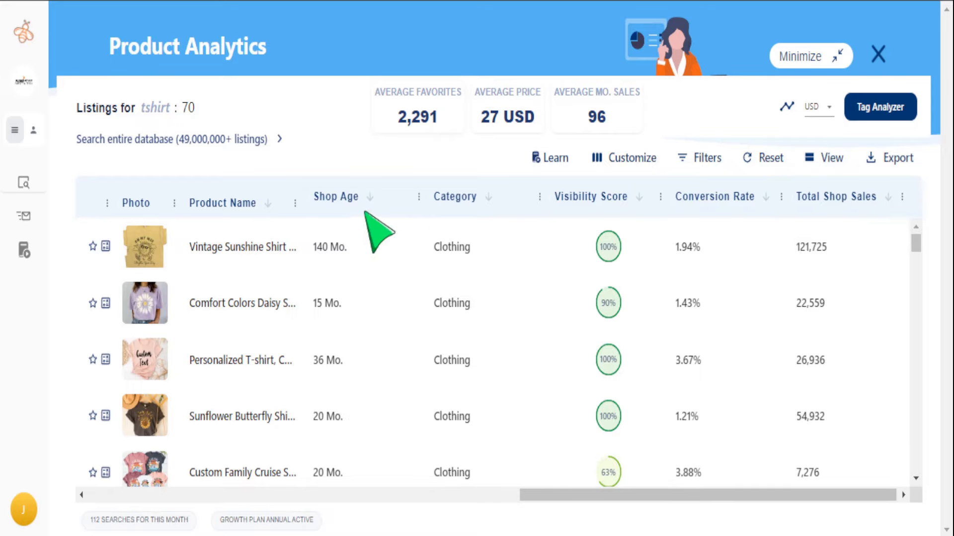
mouse_move(368, 209)
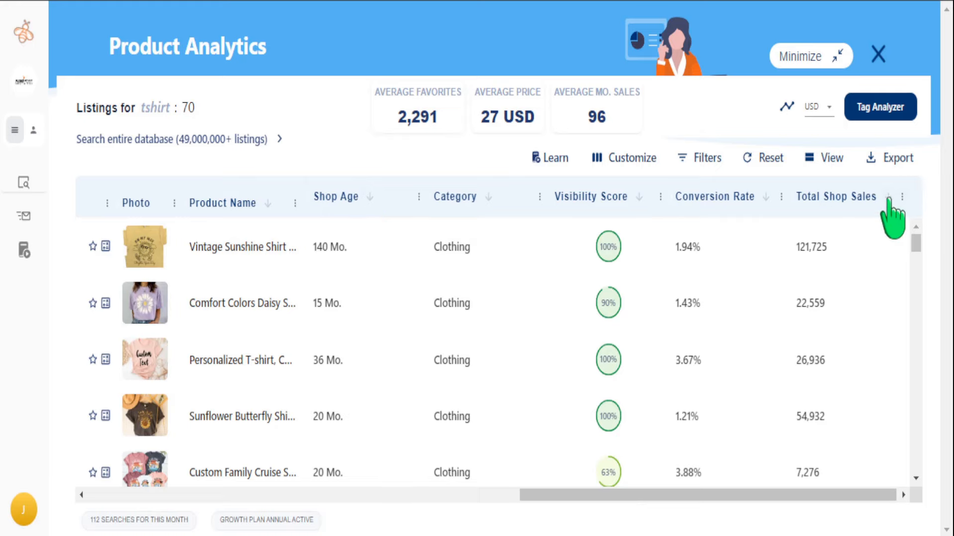
Sort the t-shirt listings by Total Shop Sales, highest first.
click(888, 197)
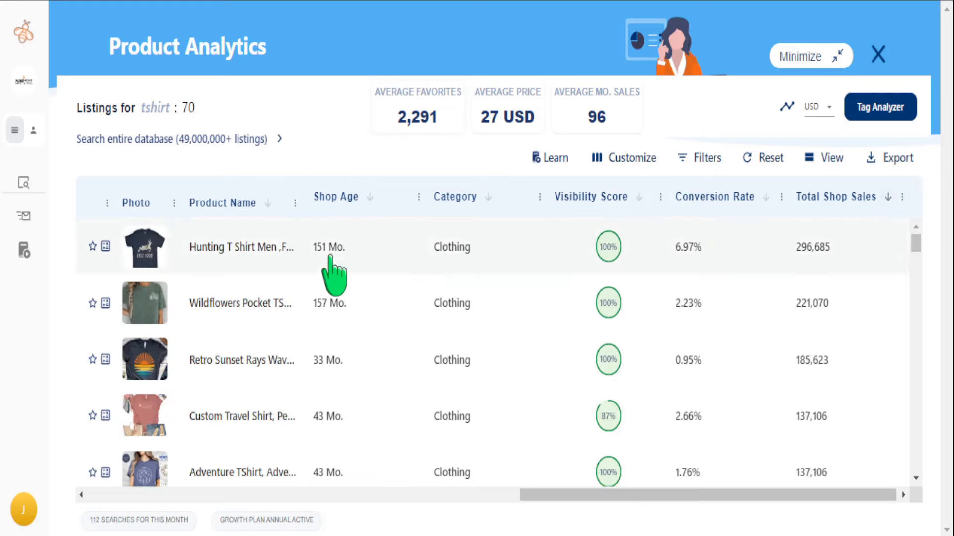
mouse_move(810, 262)
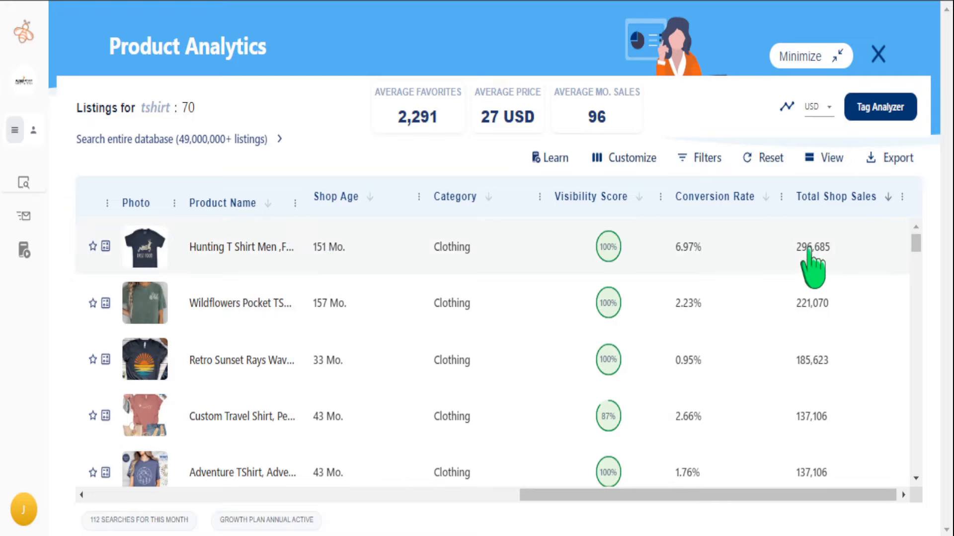
mouse_move(540, 264)
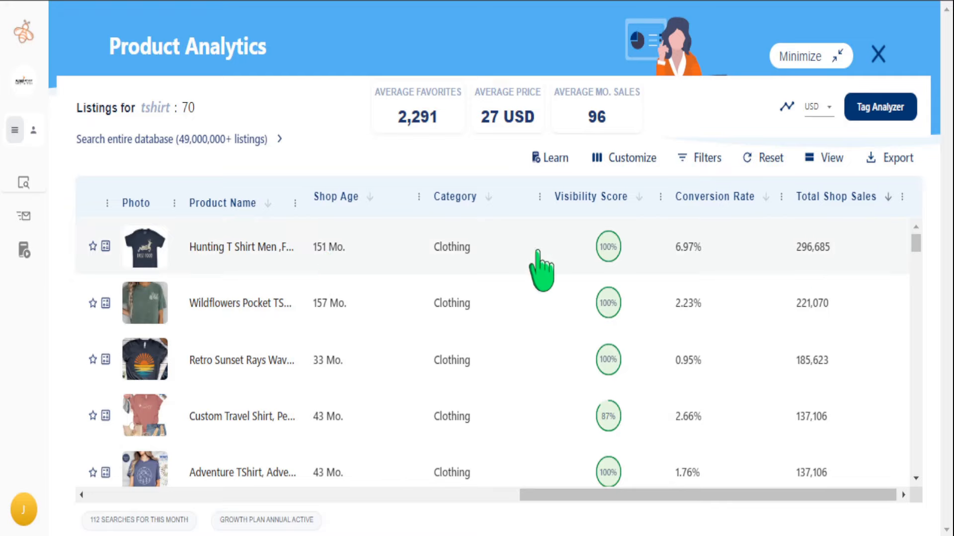
mouse_move(328, 274)
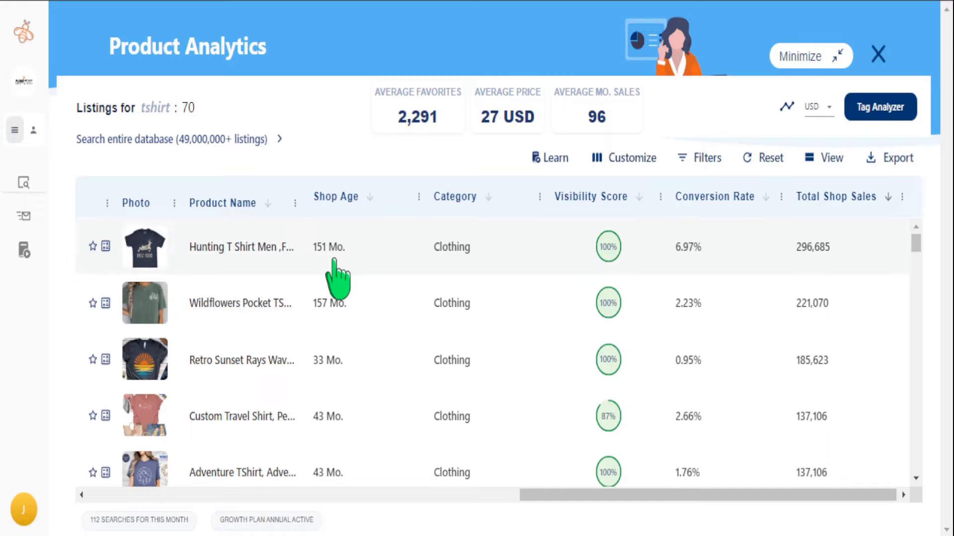
mouse_move(425, 259)
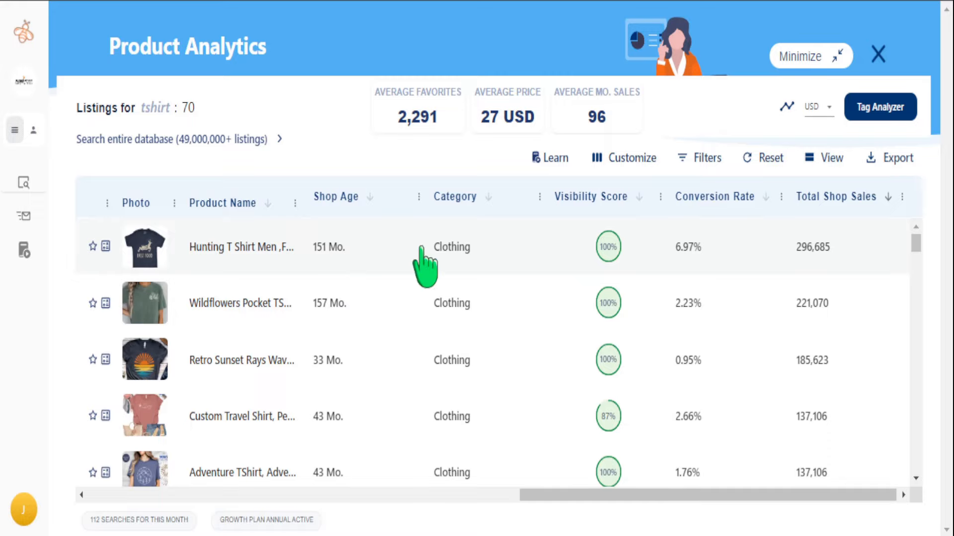
mouse_move(328, 270)
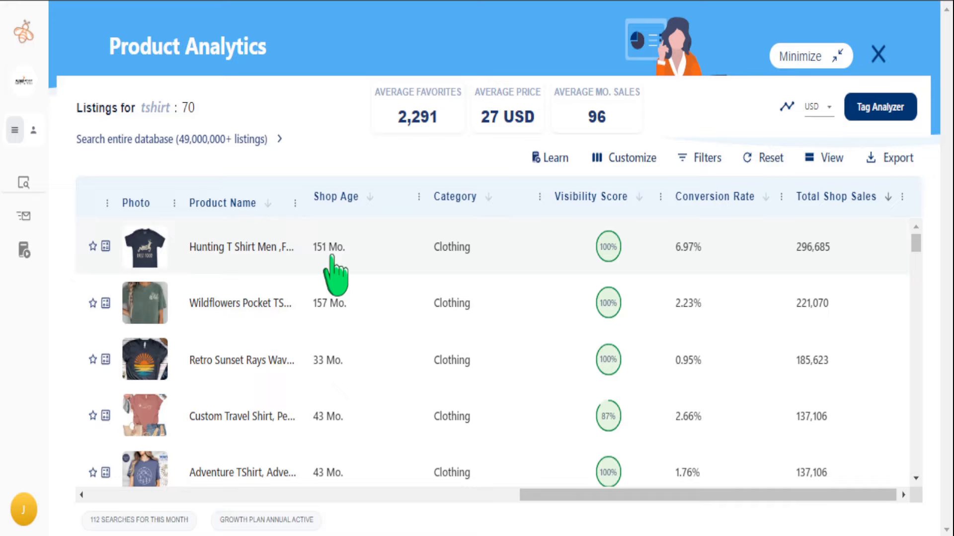
mouse_move(831, 253)
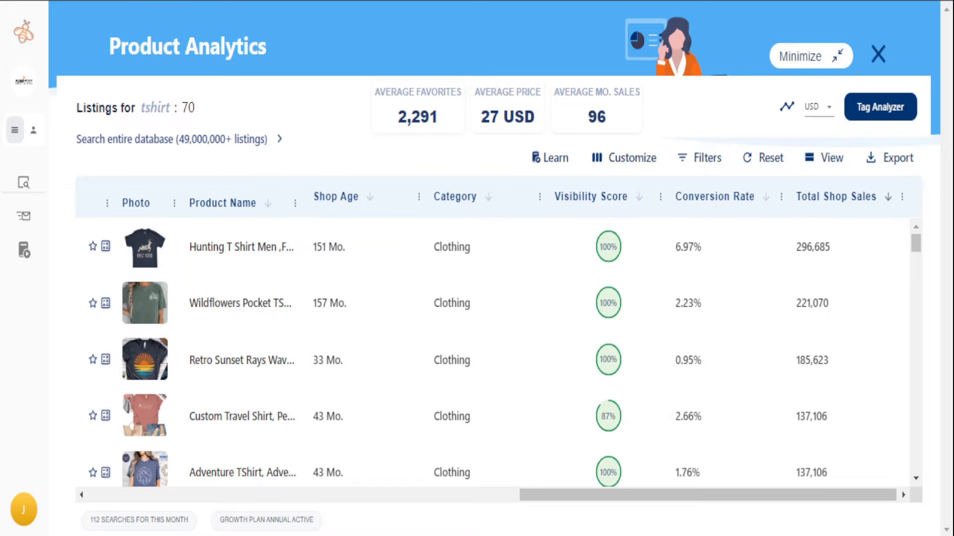
Sort the t-shirt listings by Shop Age ascending, starting with 3-month-old shops.
click(513, 186)
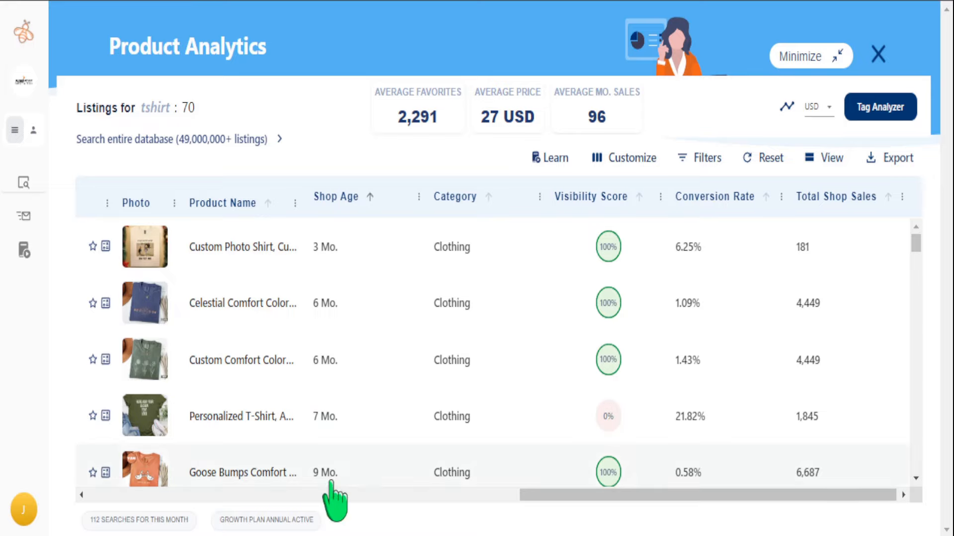
mouse_move(326, 481)
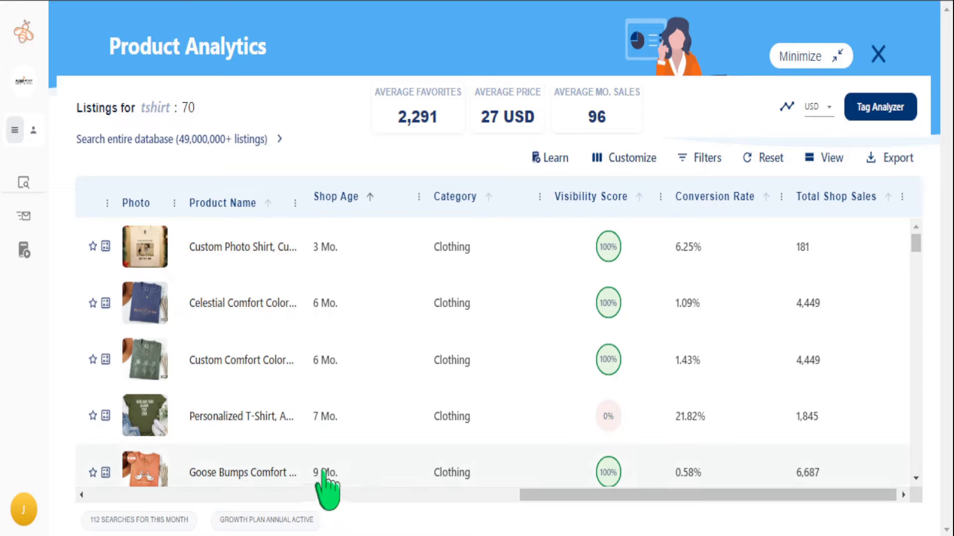
mouse_move(321, 488)
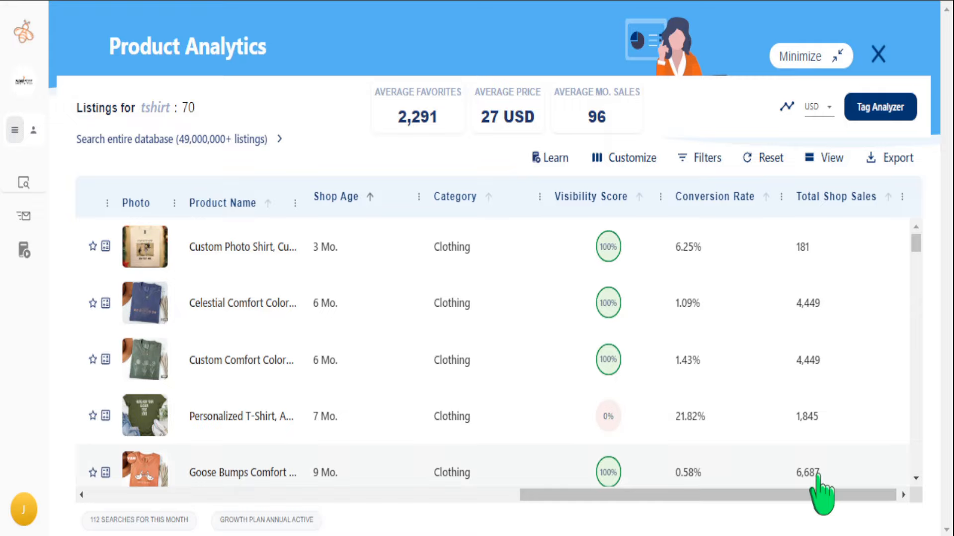
mouse_move(907, 292)
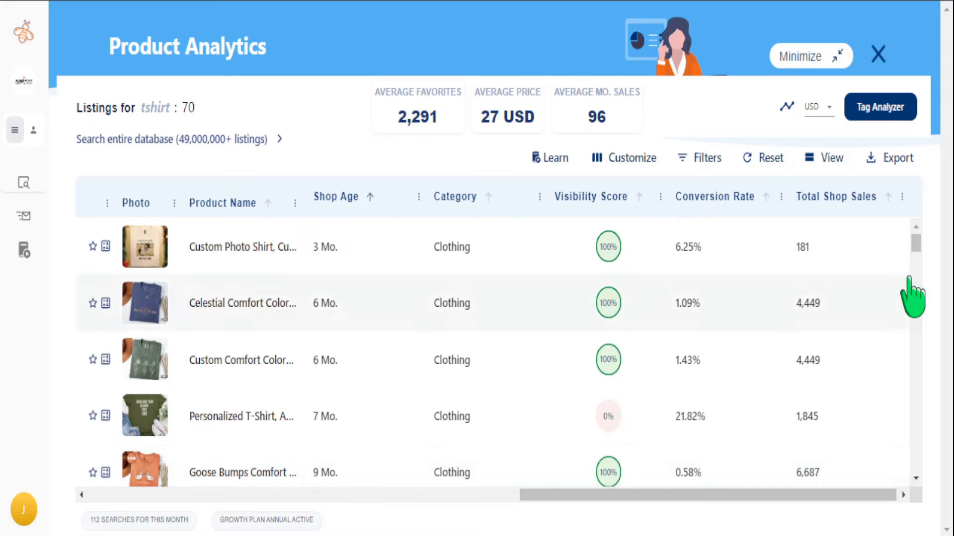
Scroll down the age-sorted table to the 9 to 11 month old shops.
scroll(down, 3)
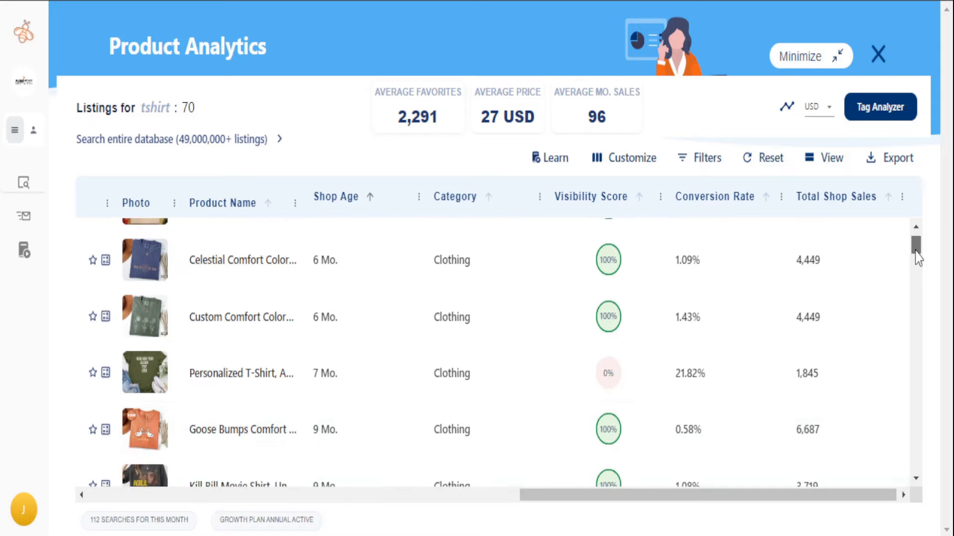
scroll(down, 3)
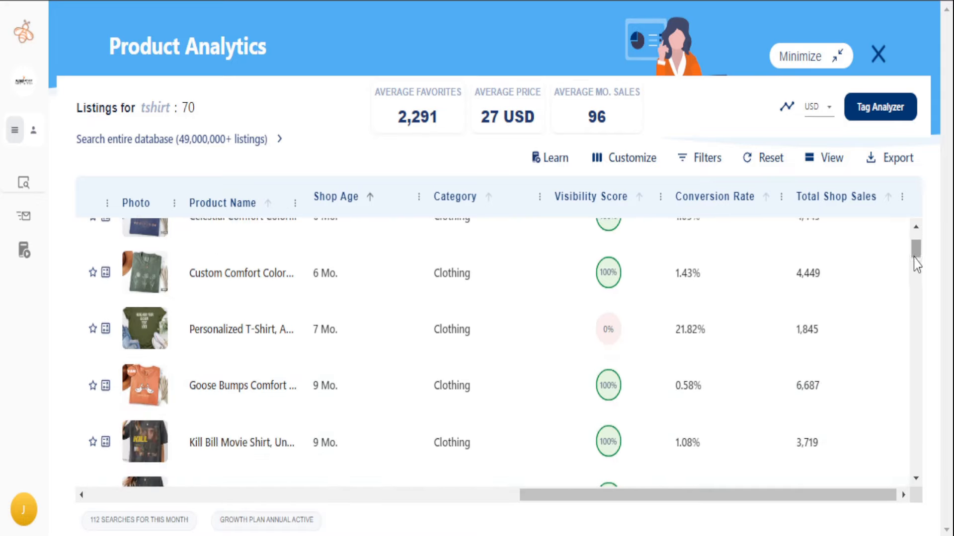
scroll(down, 3)
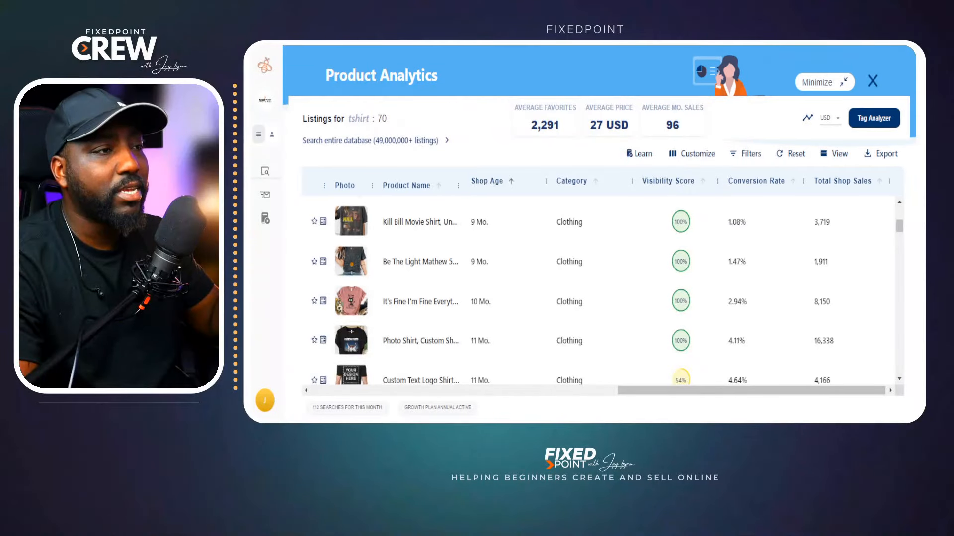
mouse_move(584, 338)
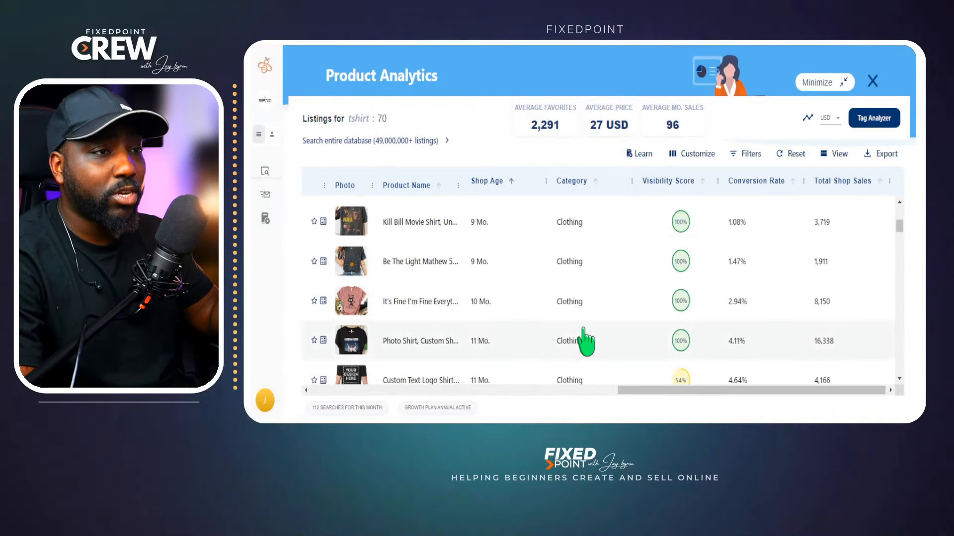
mouse_move(560, 381)
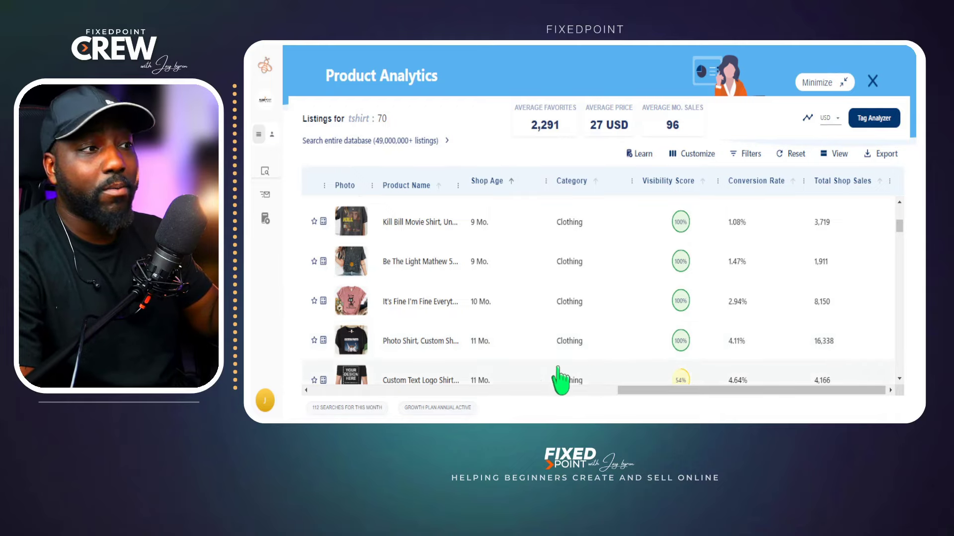